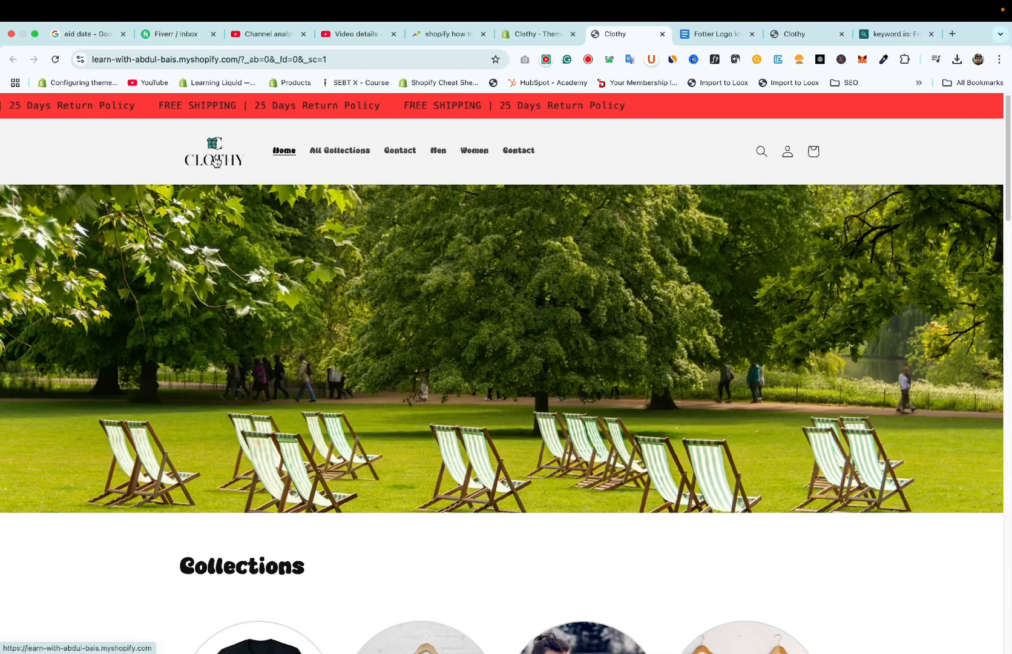
Step: Review the storefront down to its footer, then move to the Clothy Themes admin page
{"action": "scroll", "scroll_direction": "down", "scroll_amount": 3}
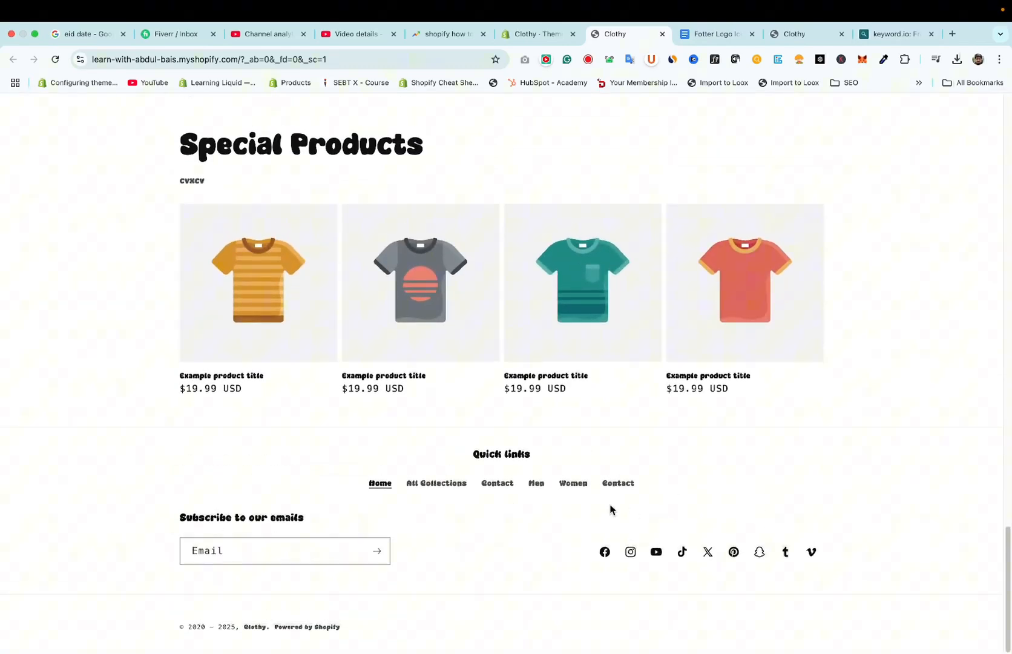
{"action": "mouse_move", "coordinate": [383, 375]}
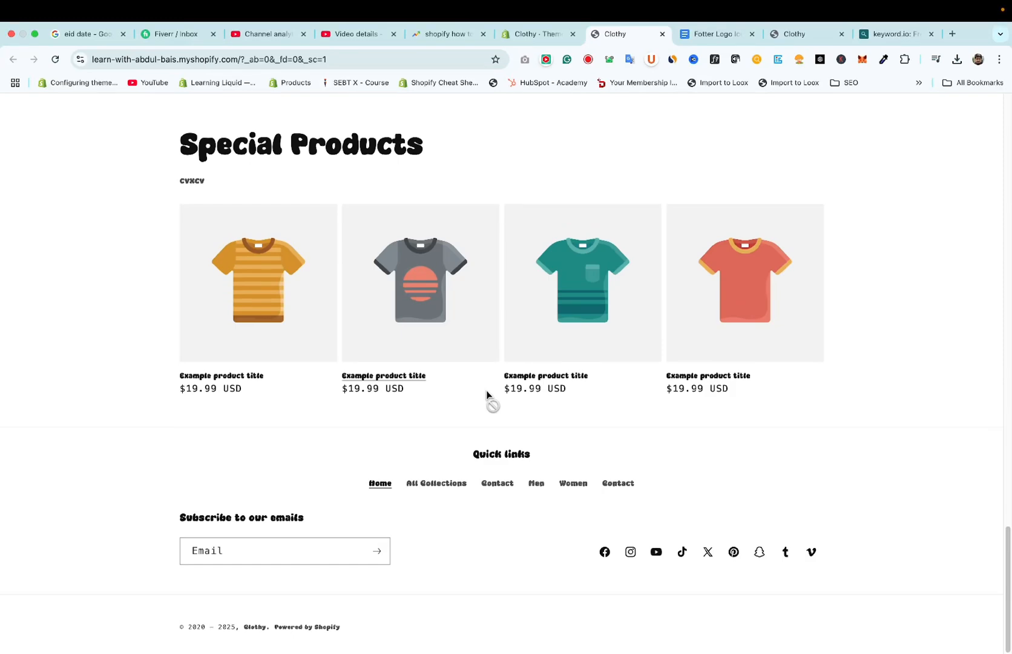
{"action": "left_click", "coordinate": [538, 34]}
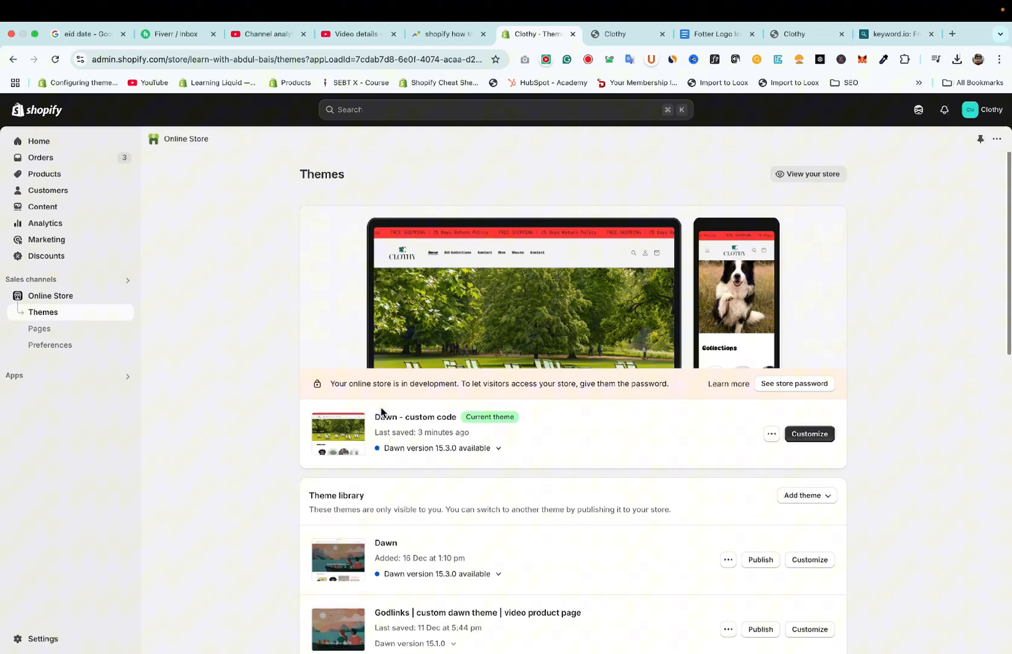
Step: Go to Content > Files listing the uploaded images, briefly opening and cancelling the Upload files picker
{"action": "double_click", "coordinate": [385, 418]}
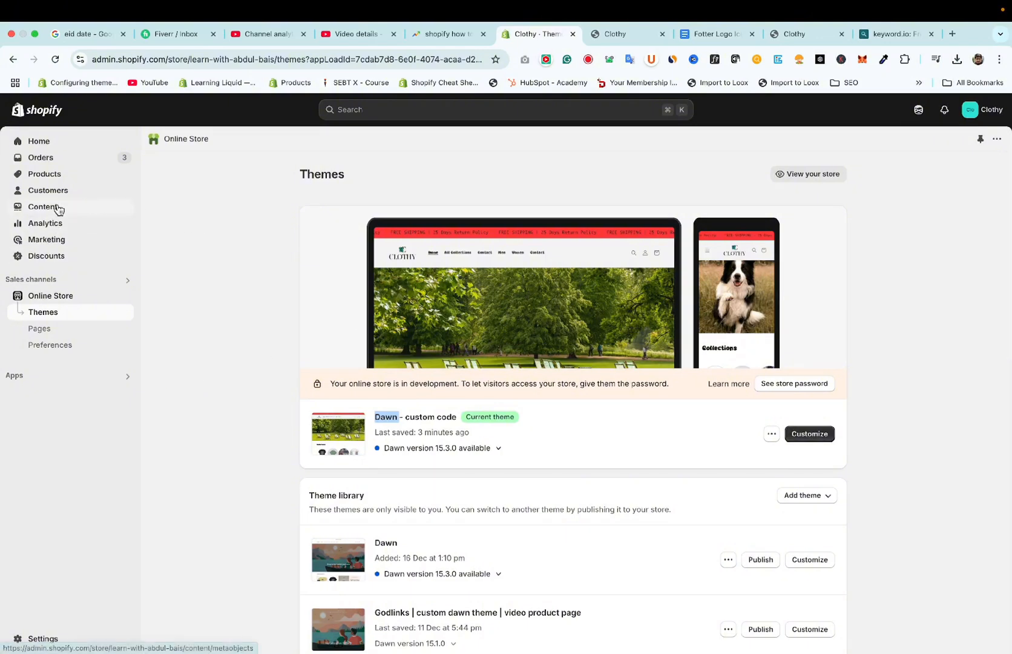
{"action": "left_click", "coordinate": [42, 207]}
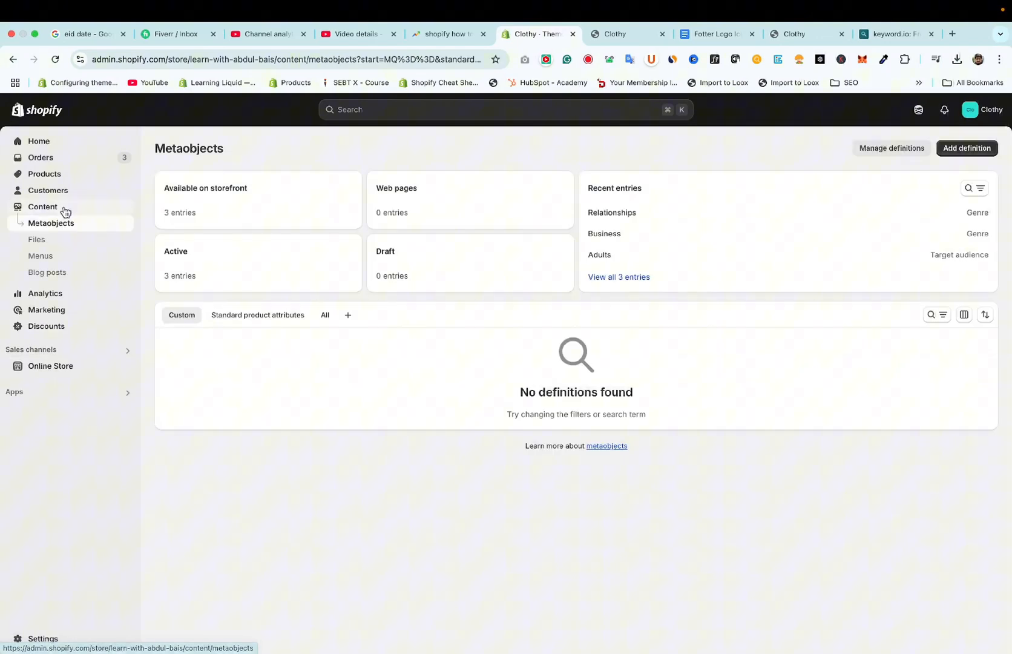
{"action": "left_click", "coordinate": [36, 242]}
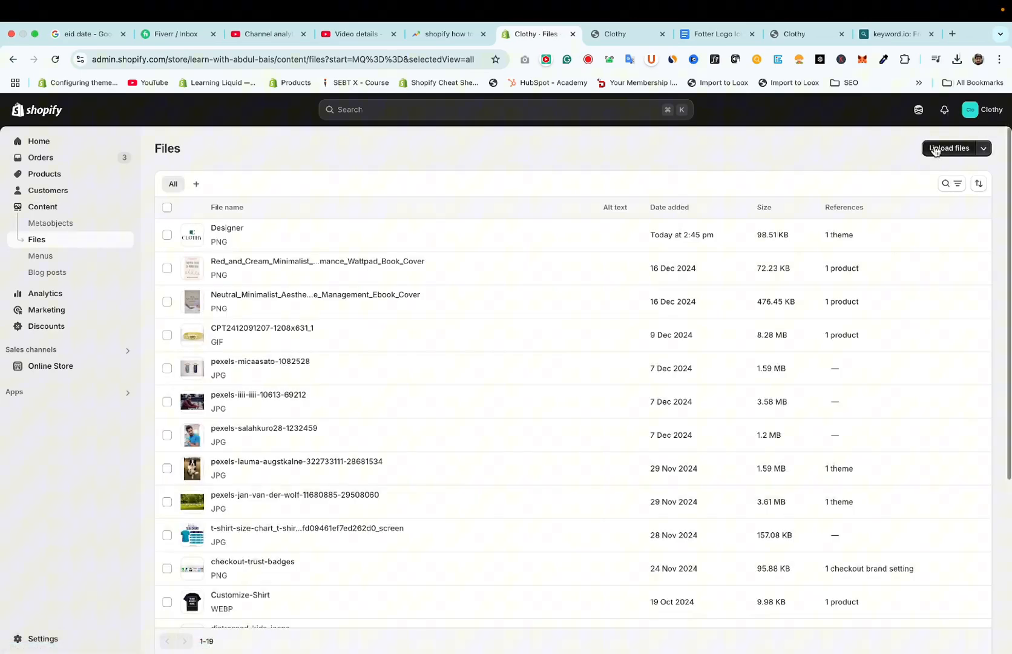
{"action": "left_click", "coordinate": [949, 149]}
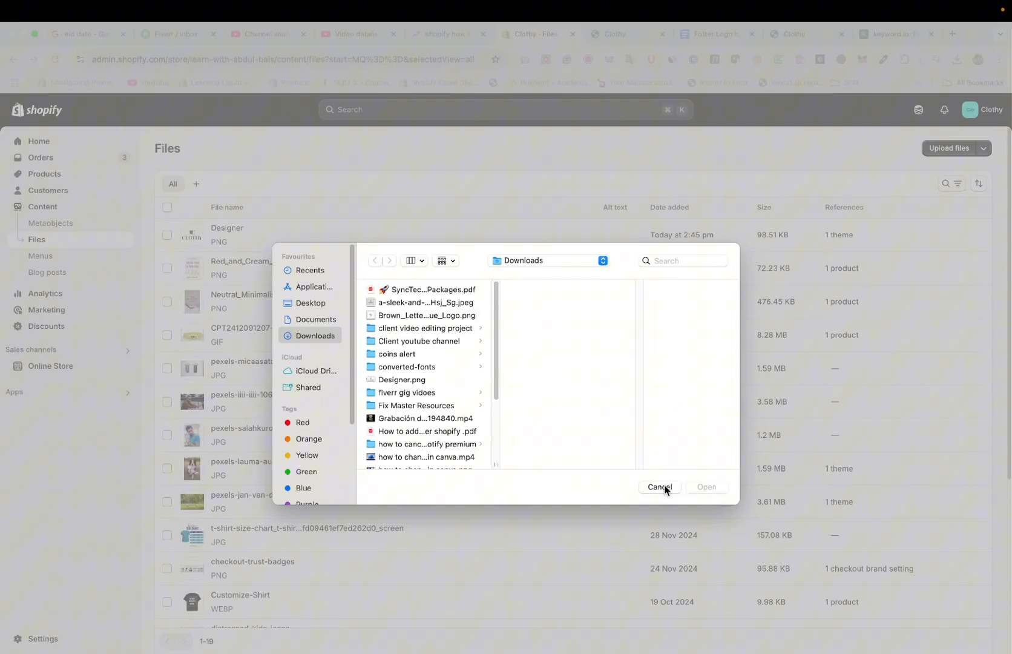
{"action": "left_click", "coordinate": [658, 486]}
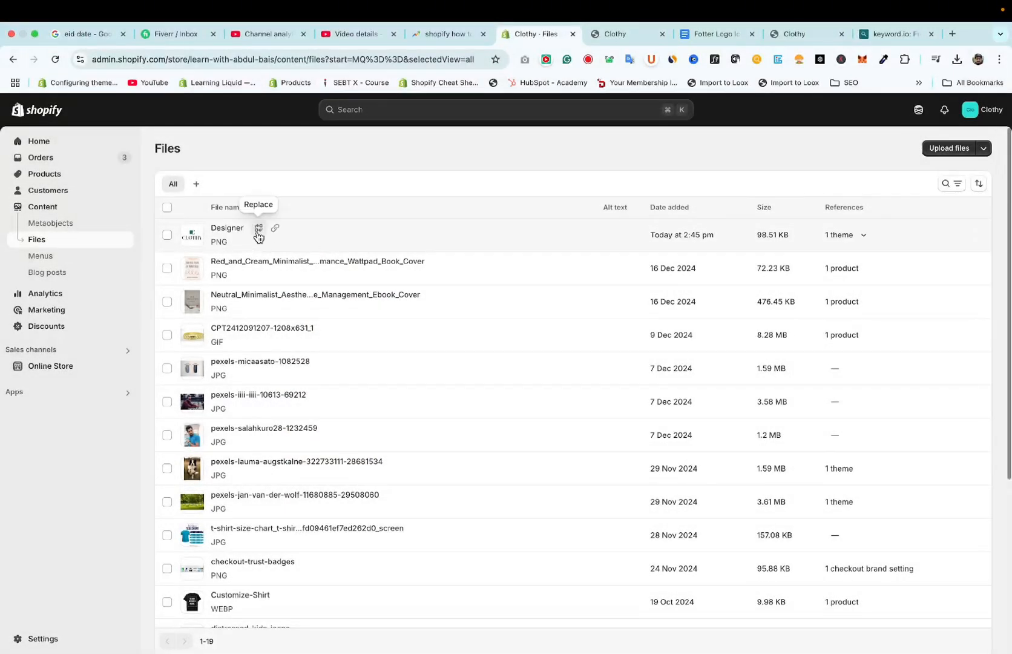
{"action": "mouse_move", "coordinate": [236, 239]}
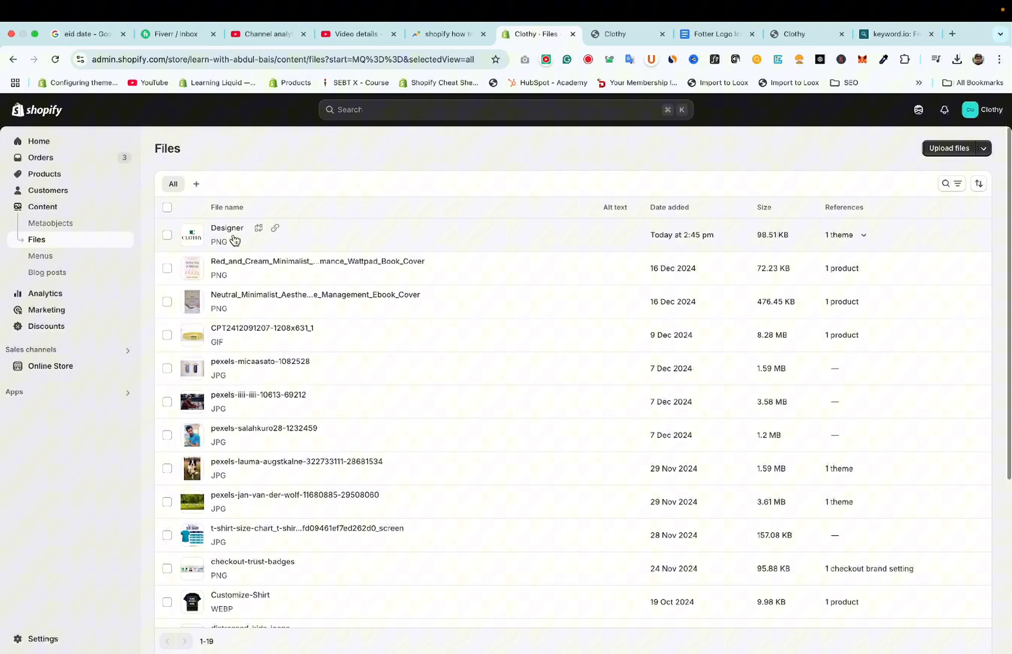
{"action": "mouse_move", "coordinate": [37, 428]}
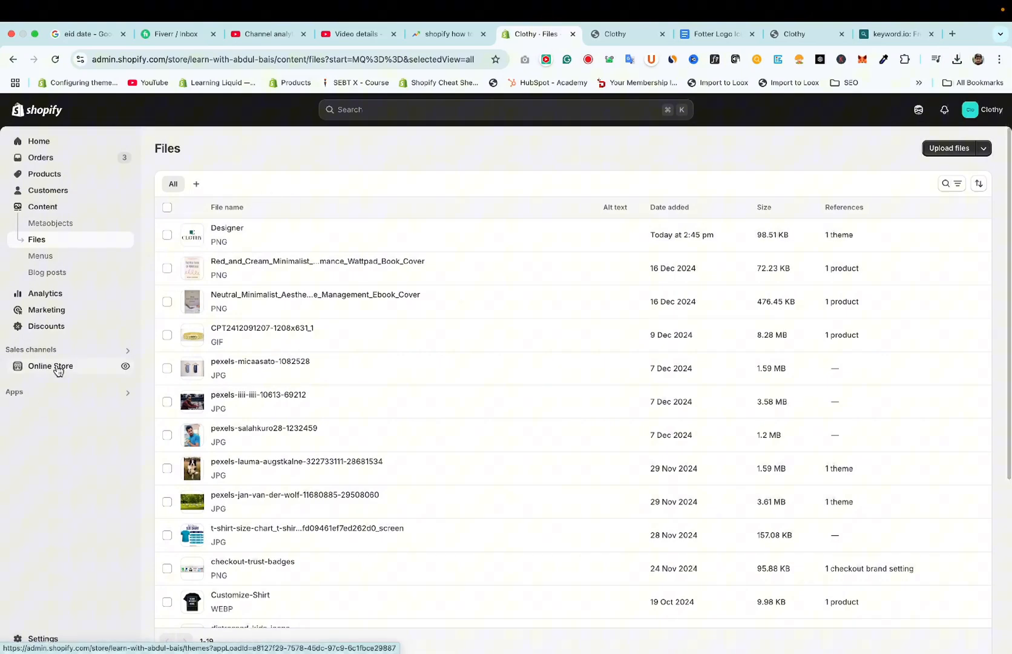
Step: From Online Store's theme editor, add a Custom Liquid section to the Footer group
{"action": "left_click", "coordinate": [51, 365]}
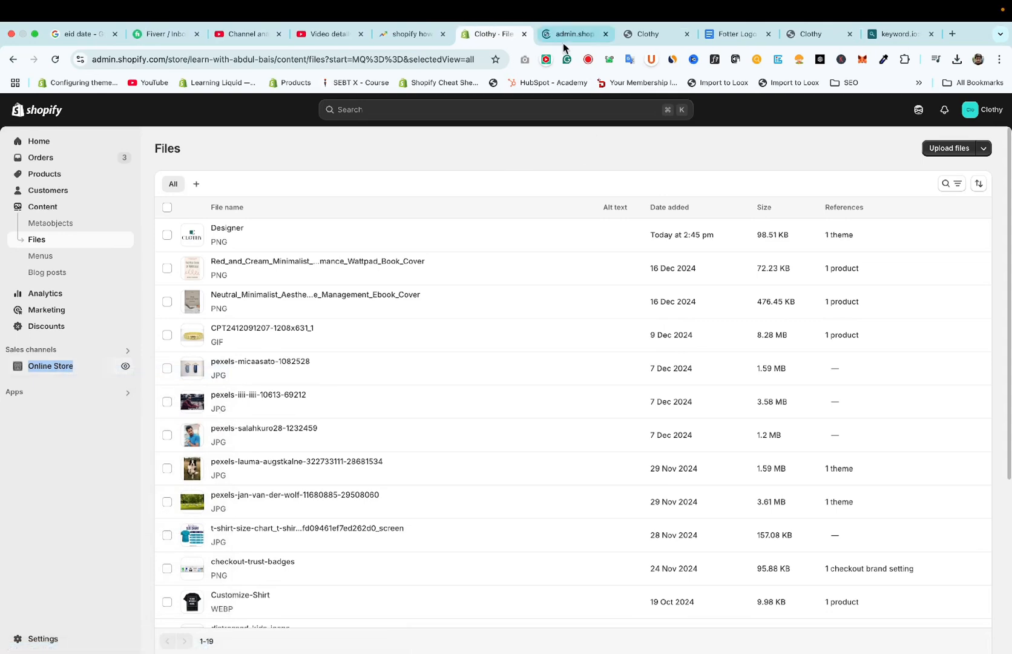
{"action": "left_click", "coordinate": [572, 34]}
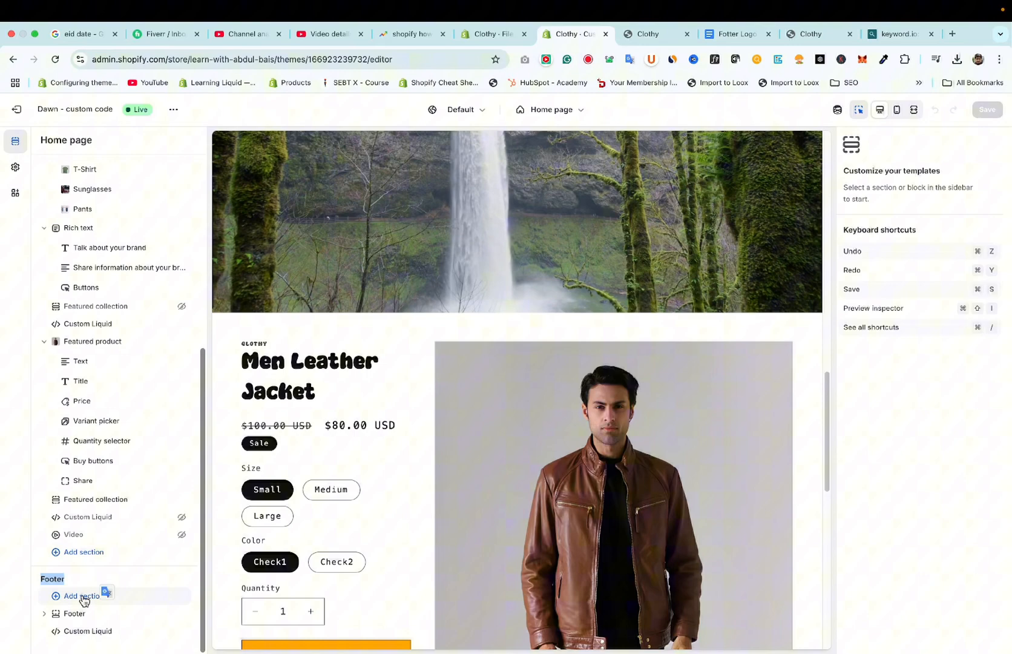
{"action": "left_click", "coordinate": [82, 596]}
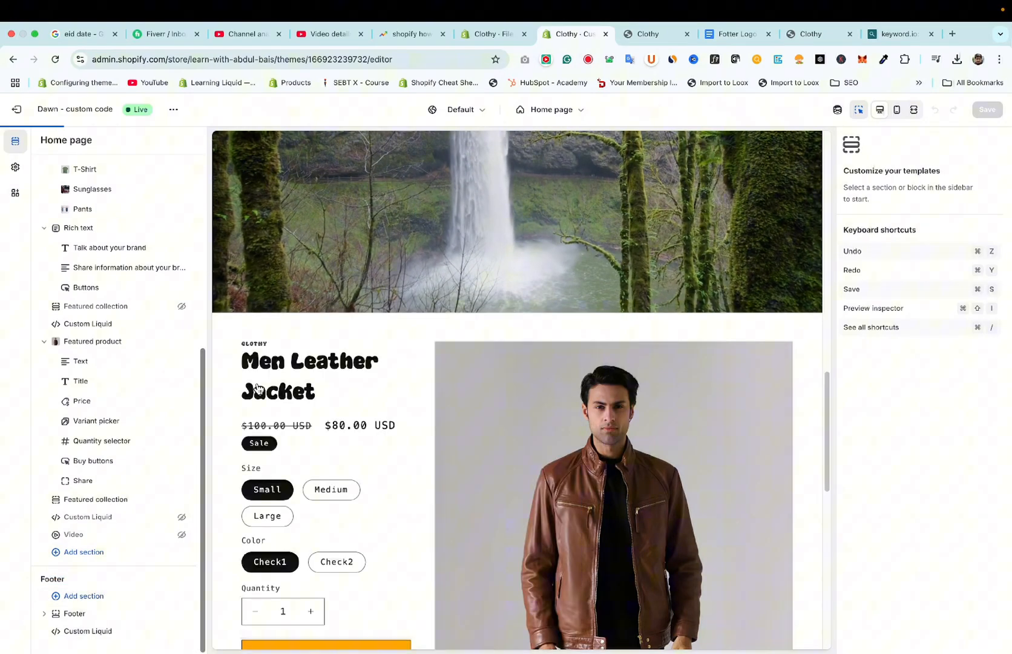
{"action": "left_click", "coordinate": [88, 601]}
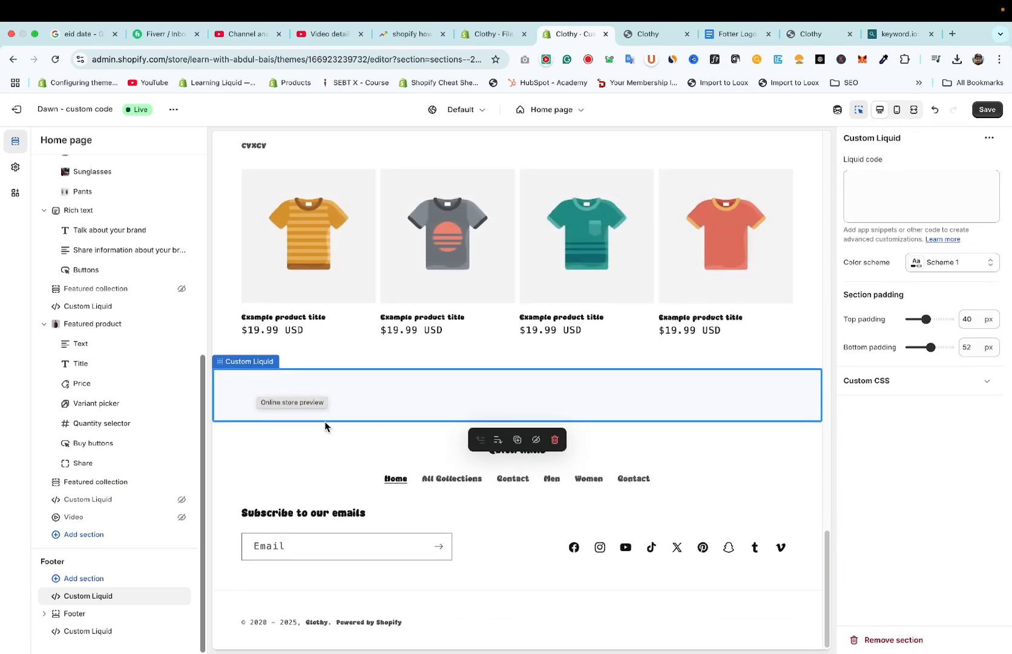
{"action": "left_click", "coordinate": [731, 34]}
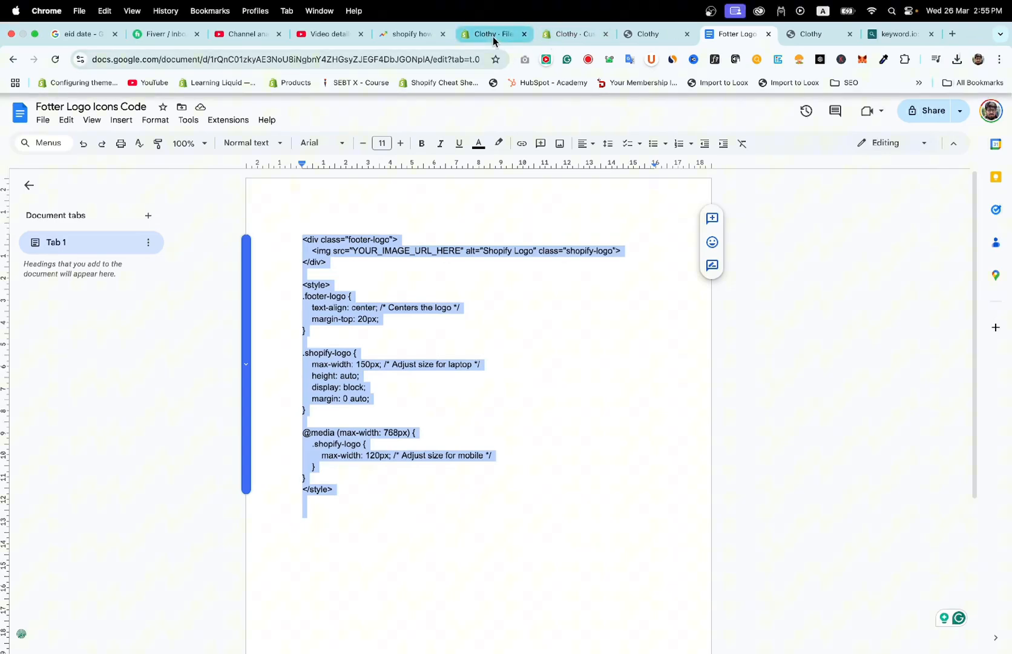
Step: Paste the footer-logo code into the Custom Liquid box and select the YOUR_IMAGE_URL_HERE placeholder
{"action": "left_click", "coordinate": [573, 34]}
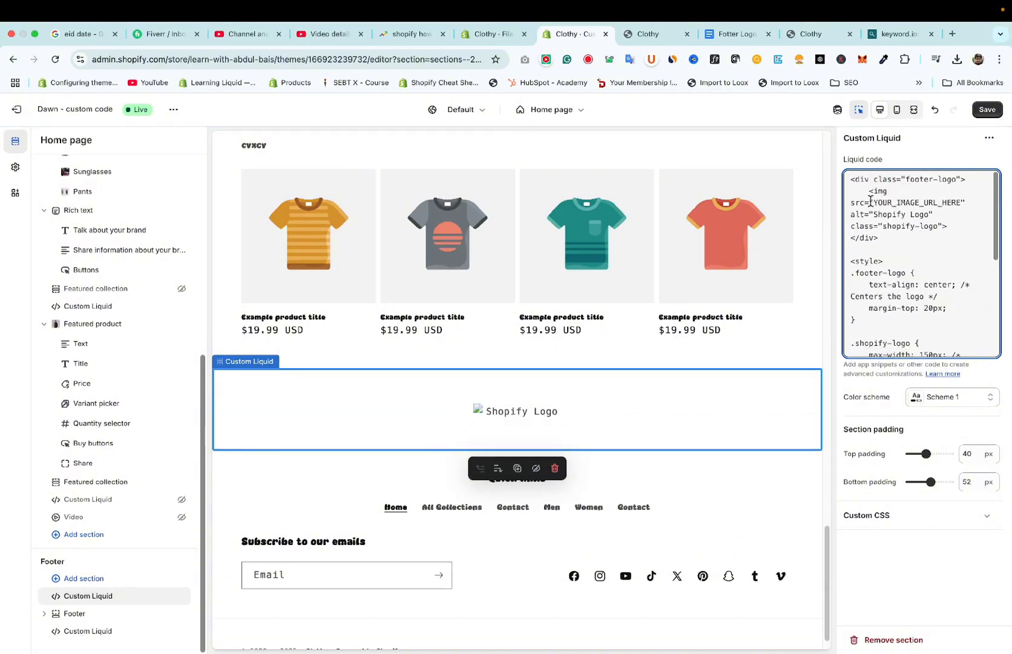
{"action": "double_click", "coordinate": [914, 202]}
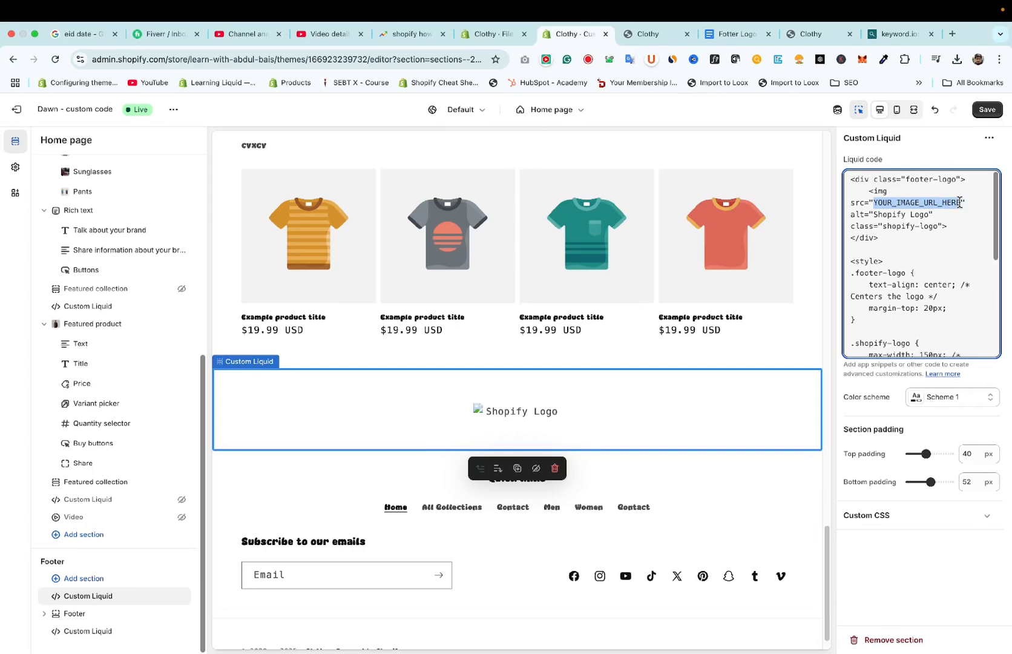
{"action": "left_click", "coordinate": [491, 34]}
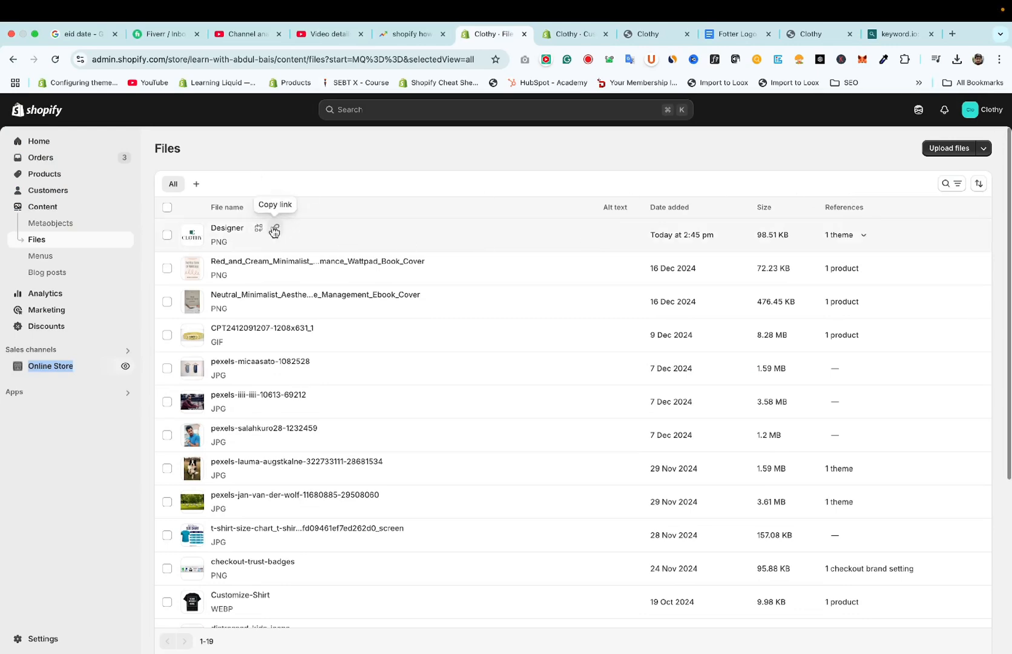
Step: Replace the placeholder with the Designer.png CDN link so the Clothy logo renders
{"action": "left_click", "coordinate": [573, 33]}
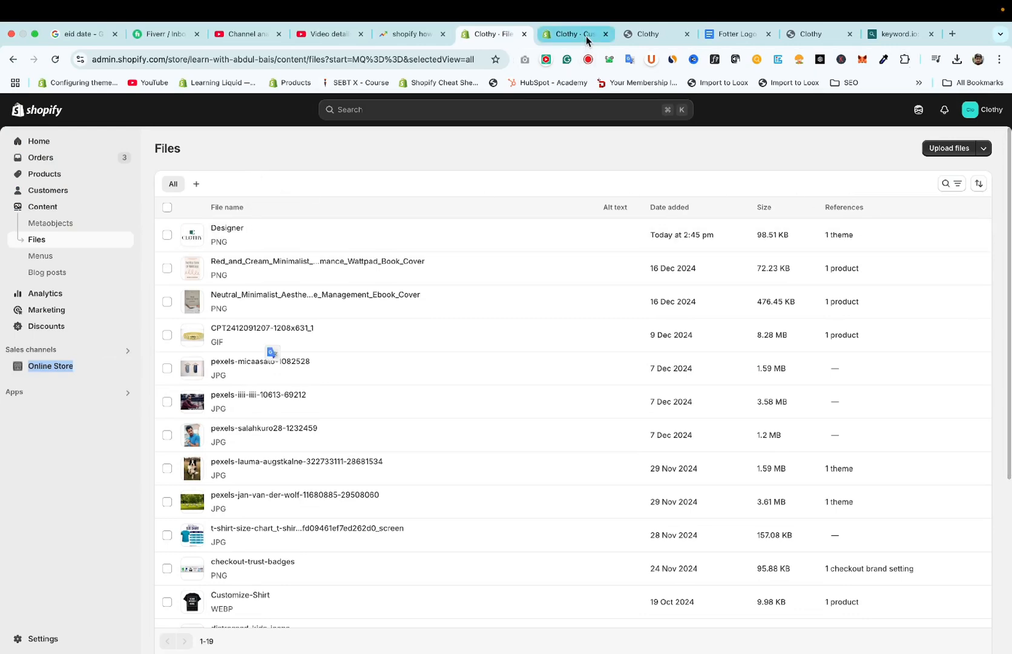
{"action": "left_click", "coordinate": [572, 34]}
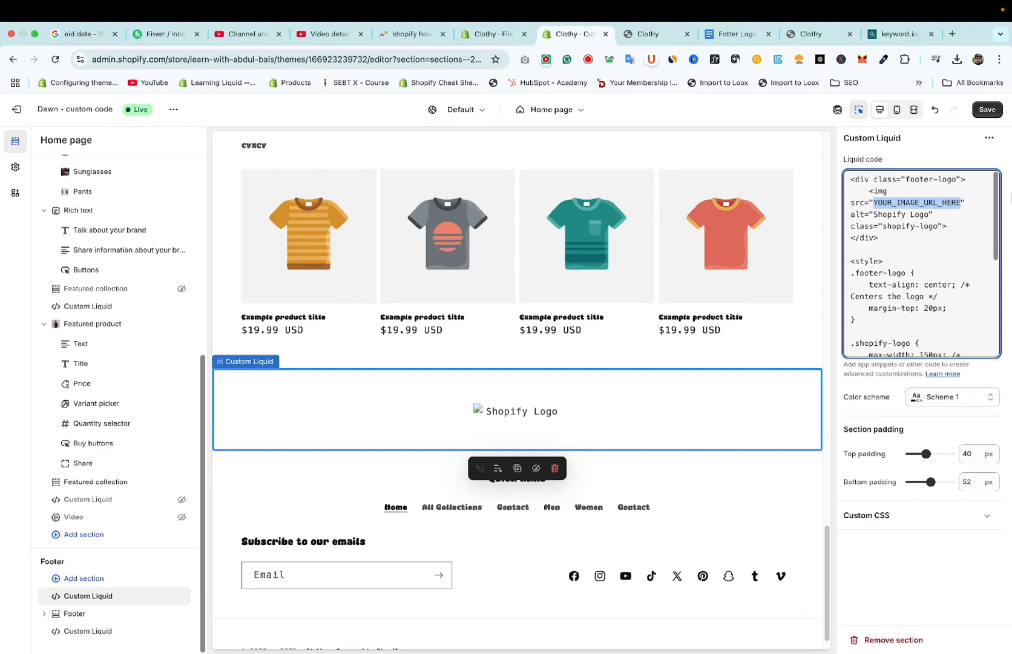
{"action": "type", "text": "https://cdn.shopify.com/s/files/1/0689/8296/4532/files/Designer.png?v=1742982340\""}
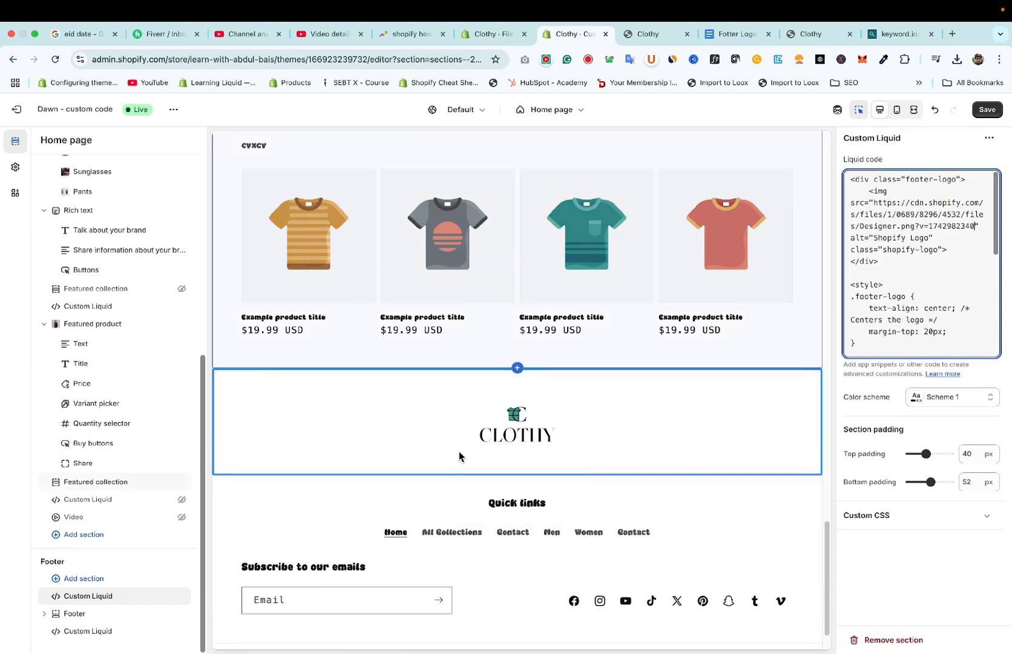
Step: Set the logo section's Top padding and Bottom padding both to 0 px
{"action": "left_click", "coordinate": [516, 423]}
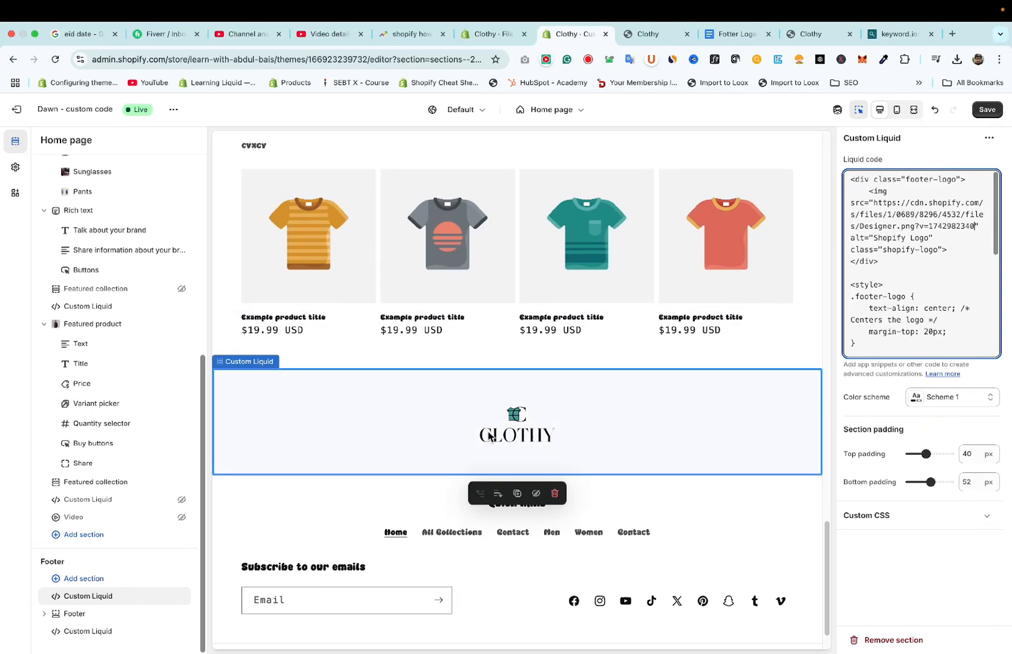
{"action": "mouse_move", "coordinate": [558, 425]}
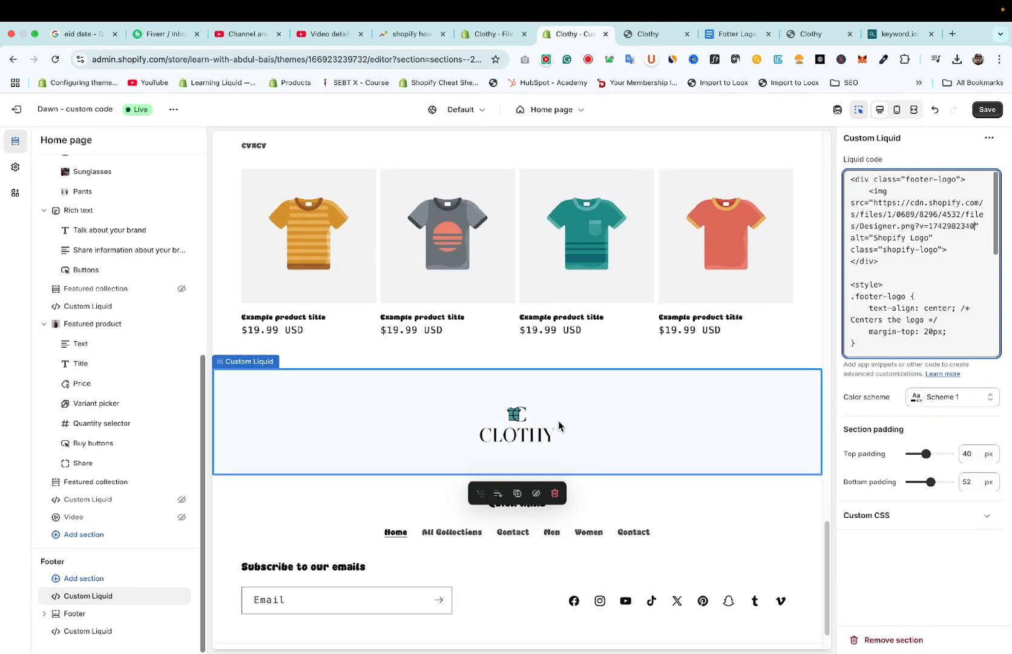
{"action": "mouse_move", "coordinate": [852, 444]}
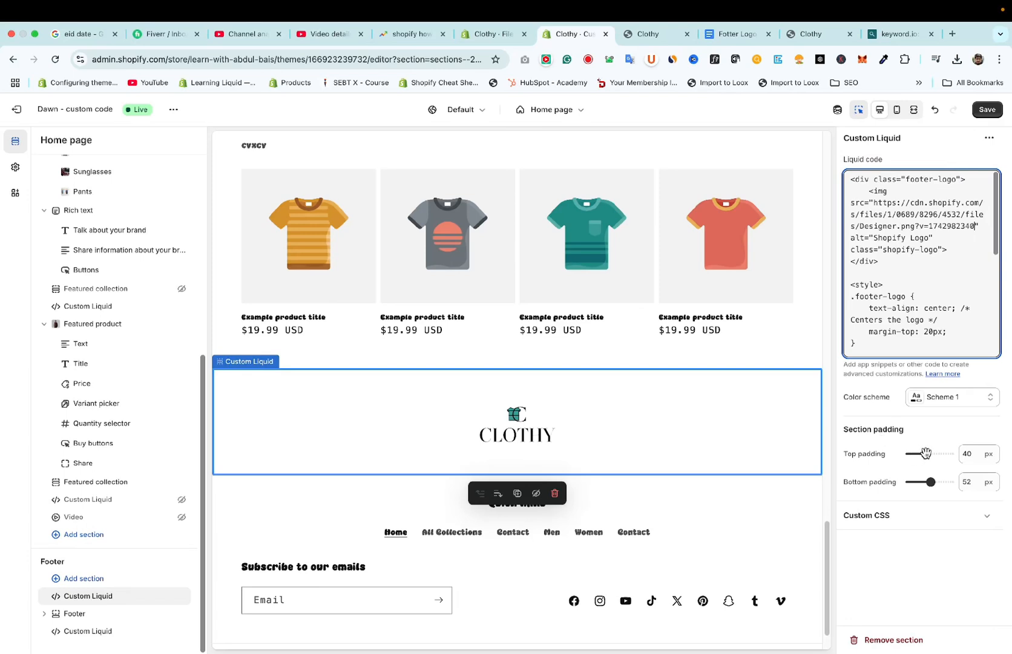
{"action": "left_click_drag", "start_coordinate": [926, 454], "coordinate": [911, 454]}
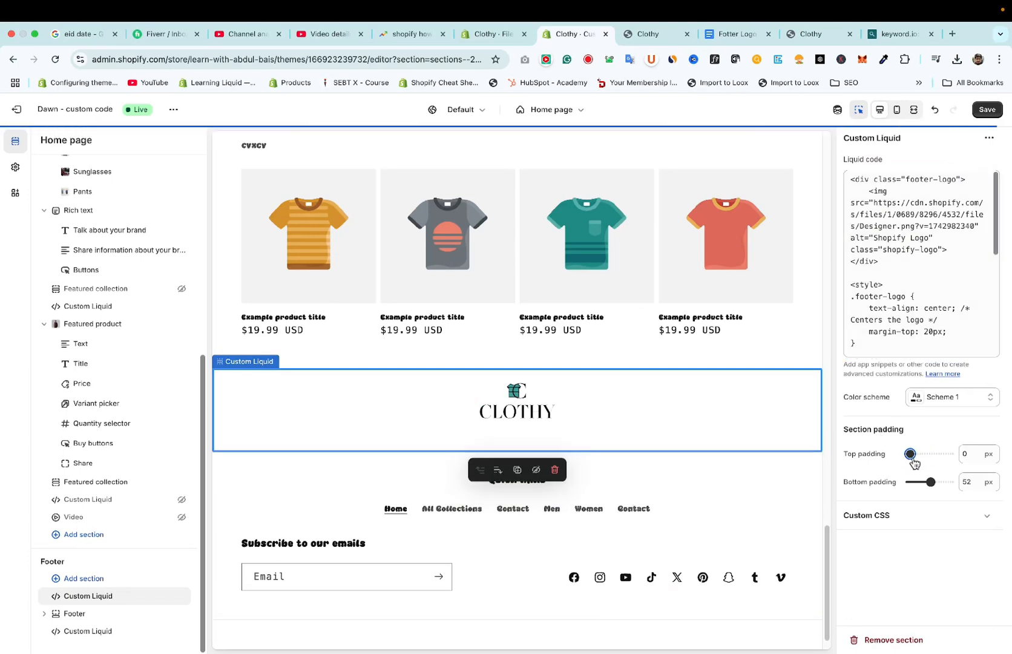
{"action": "left_click_drag", "start_coordinate": [929, 482], "coordinate": [911, 482]}
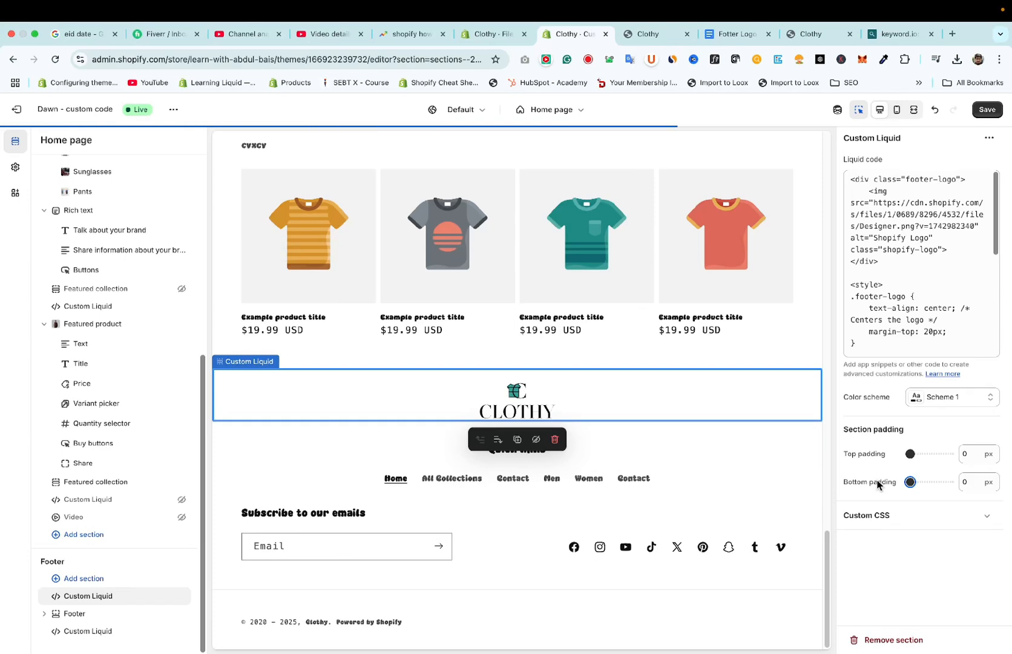
{"action": "mouse_move", "coordinate": [879, 110]}
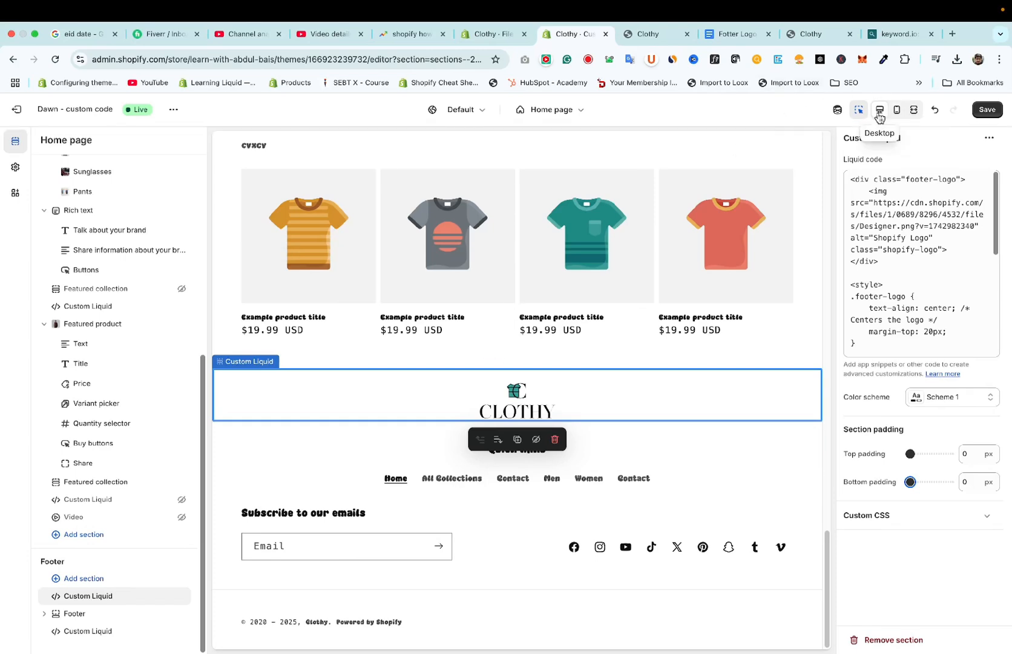
Step: In mobile preview, reorder the Custom Liquid section below Footer, then return to desktop preview
{"action": "left_click", "coordinate": [897, 109]}
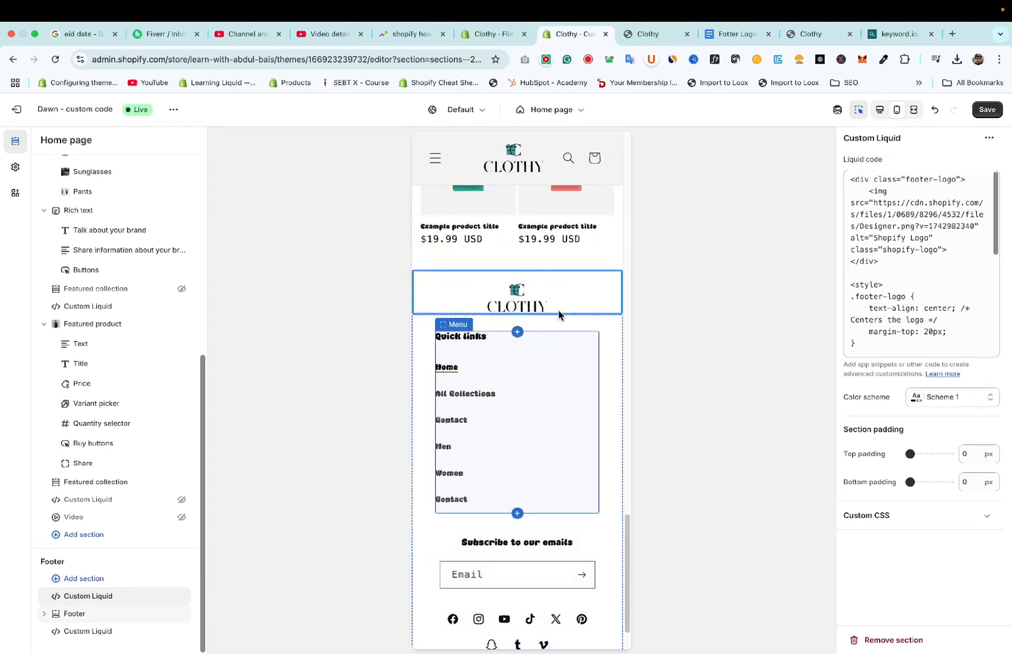
{"action": "left_click", "coordinate": [515, 291]}
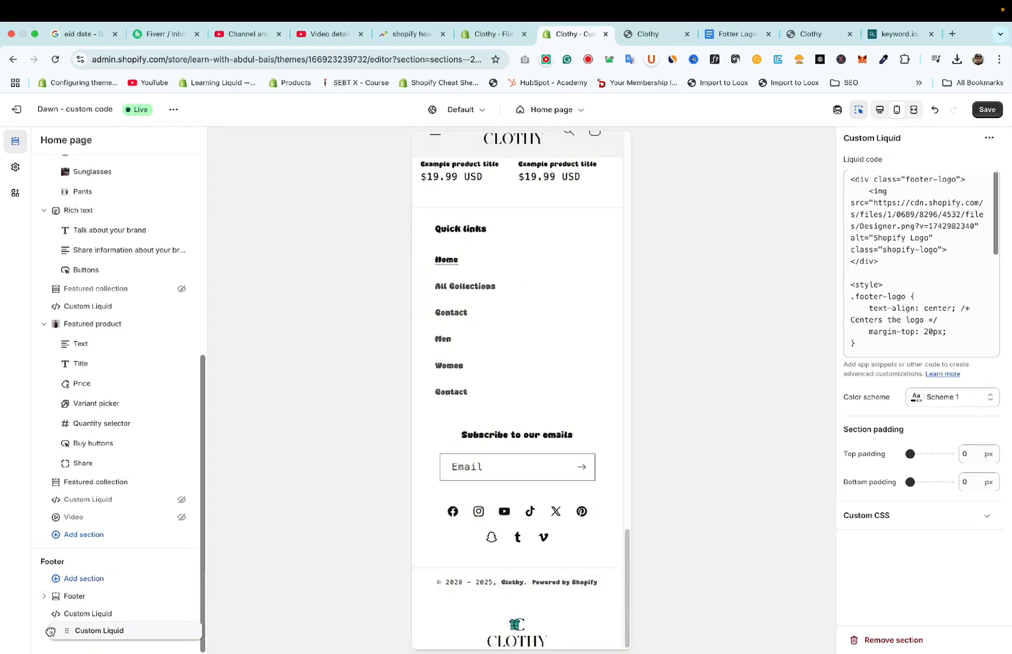
{"action": "left_click", "coordinate": [99, 638]}
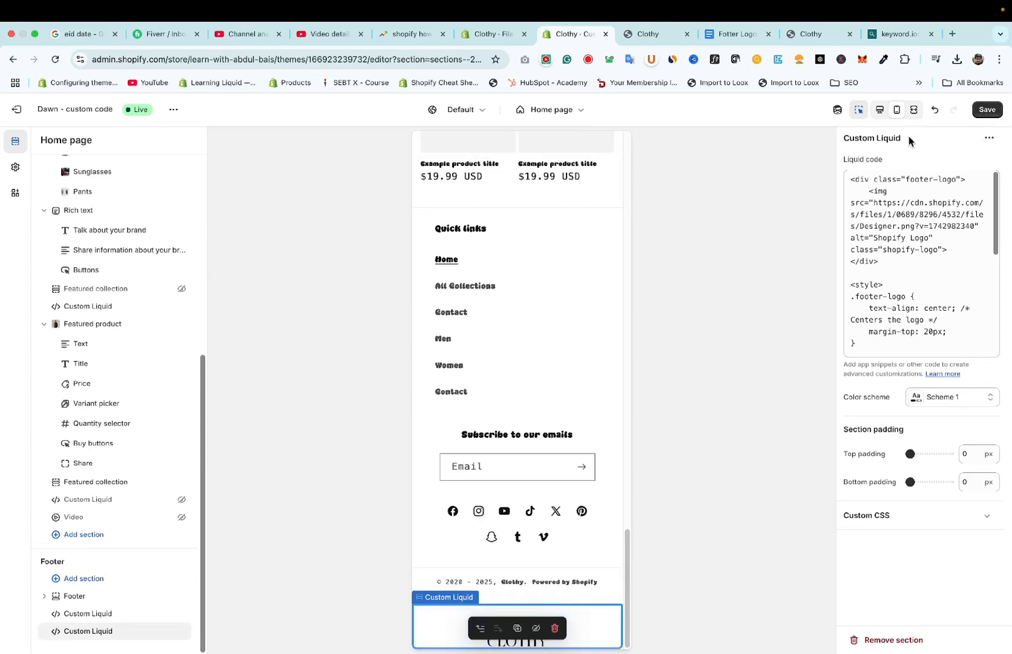
{"action": "left_click", "coordinate": [878, 109]}
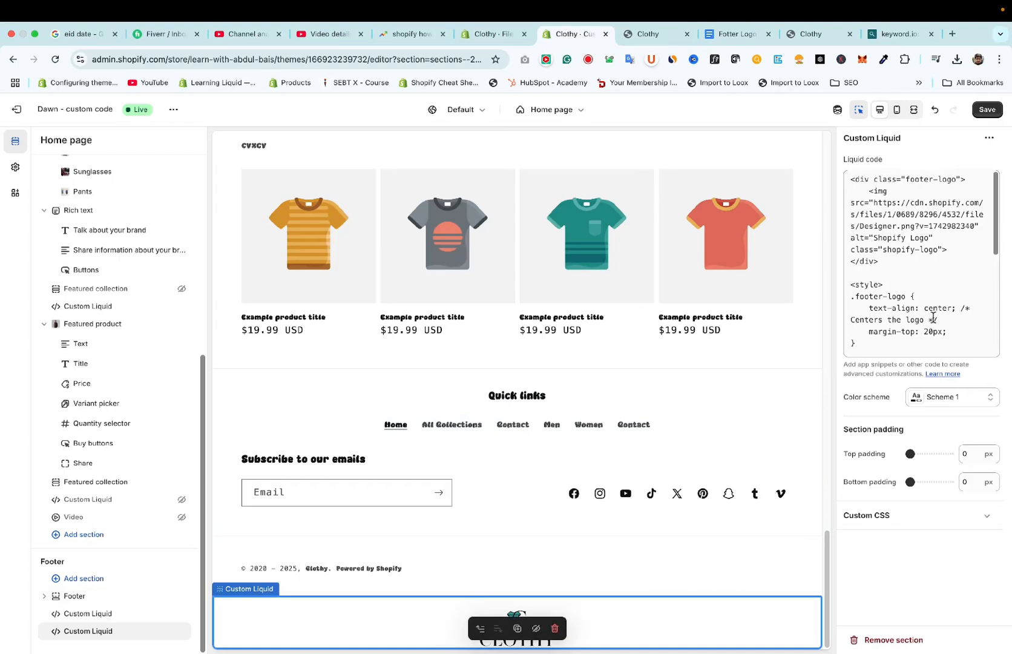
Step: Save the theme and check the live storefront showing the logo centered beneath the copyright line
{"action": "left_click", "coordinate": [987, 109]}
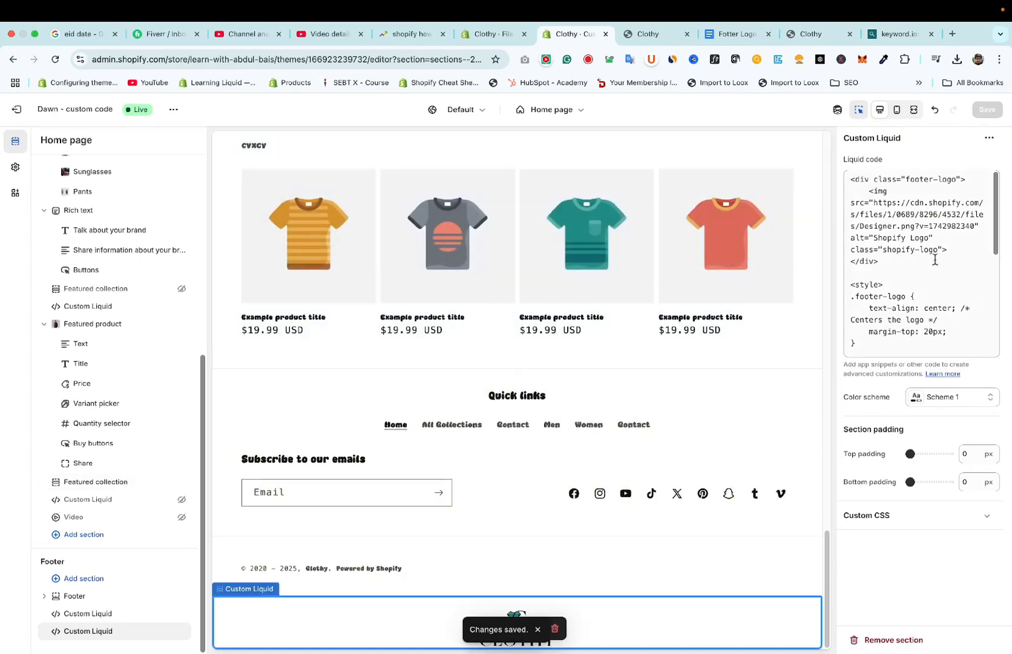
{"action": "left_click", "coordinate": [650, 34]}
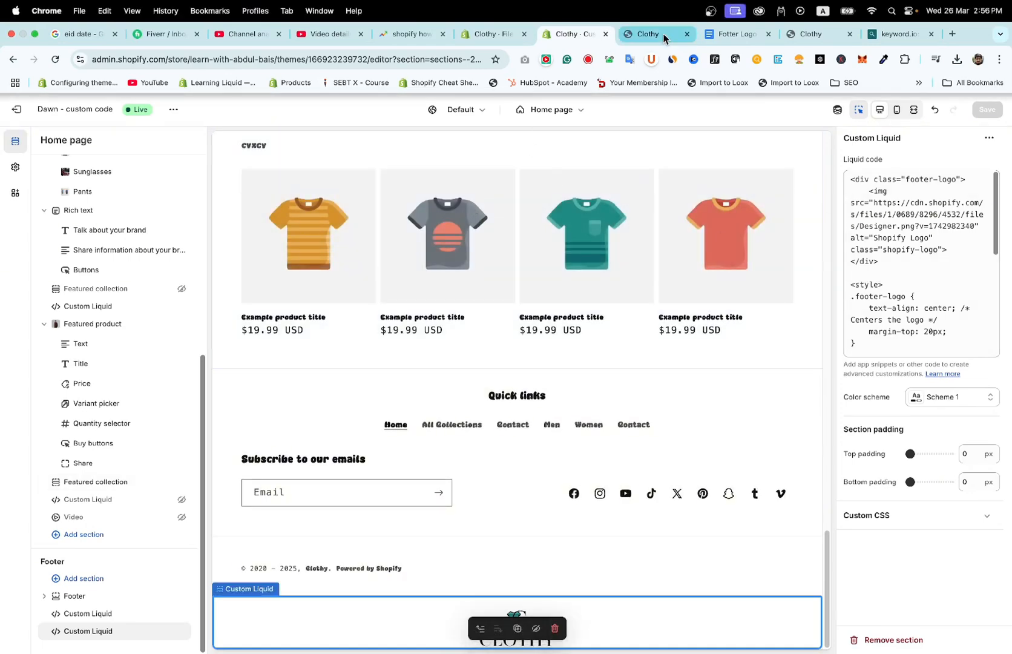
{"action": "left_click", "coordinate": [646, 34]}
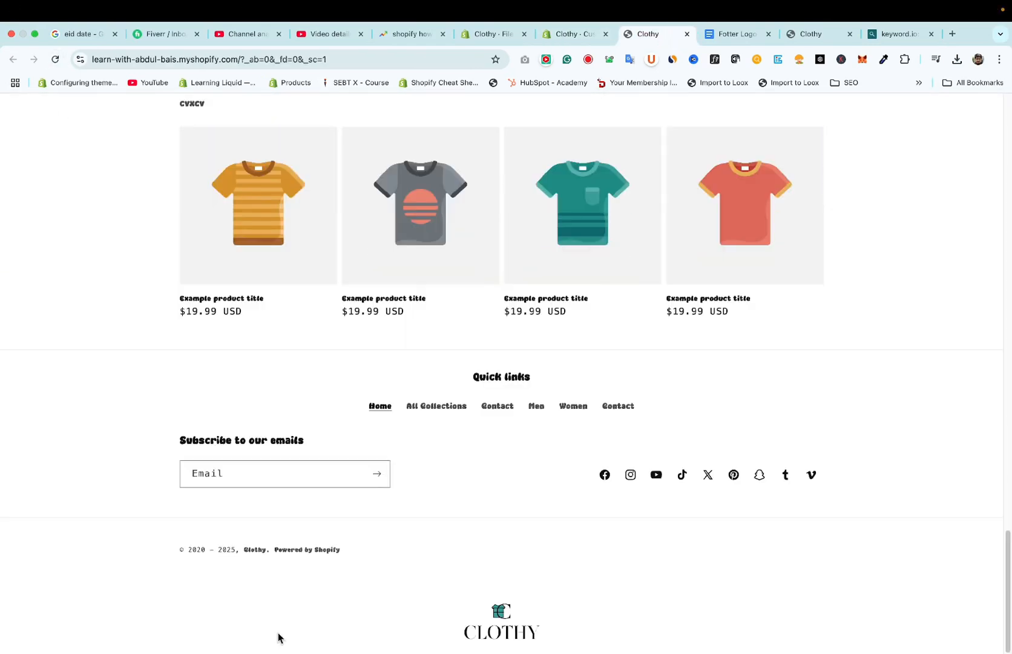